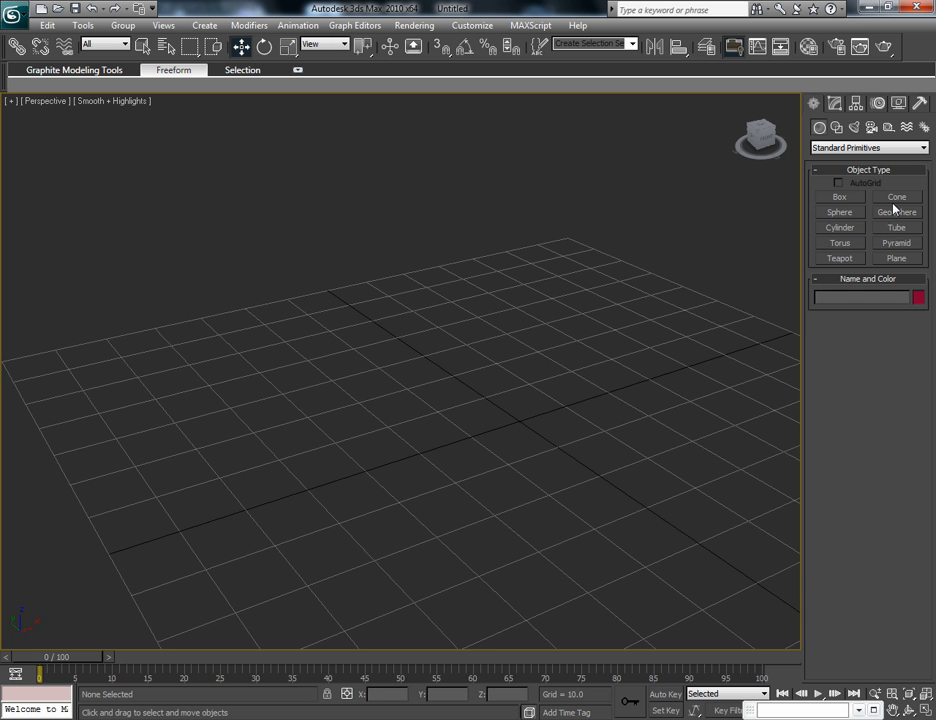
# - Create a box on the grid with a sphere in front of it
pyautogui.moveTo(260, 396); pyautogui.dragTo(364, 376)
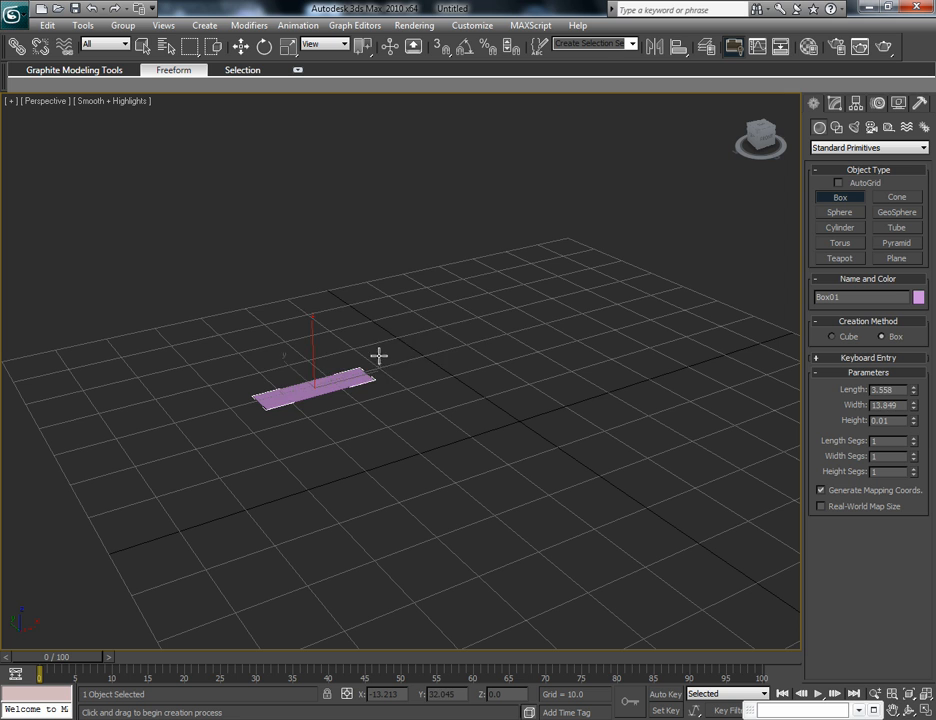
pyautogui.moveTo(378, 356); pyautogui.dragTo(448, 110)
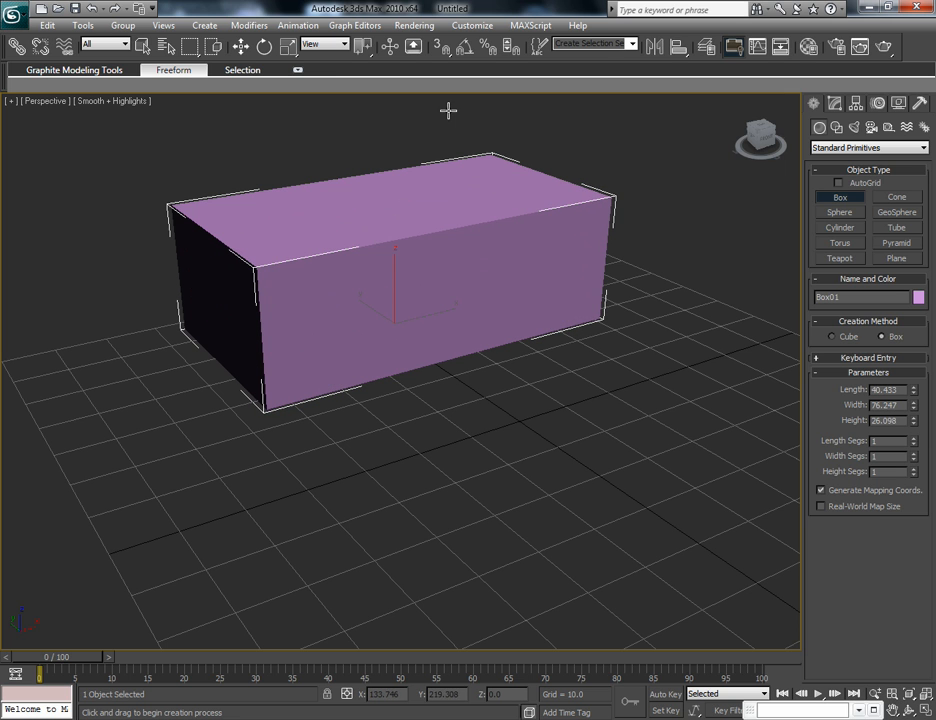
pyautogui.click(840, 212)
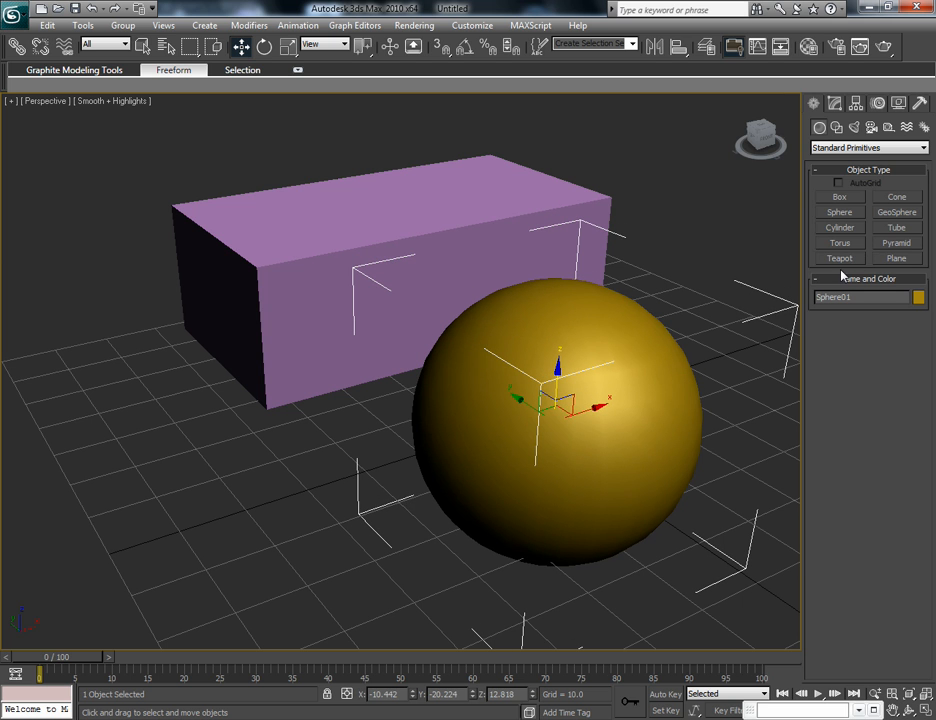
# - Add a floor plane and give the box a blue material and the sphere a transparent red Phong material
pyautogui.click(896, 258)
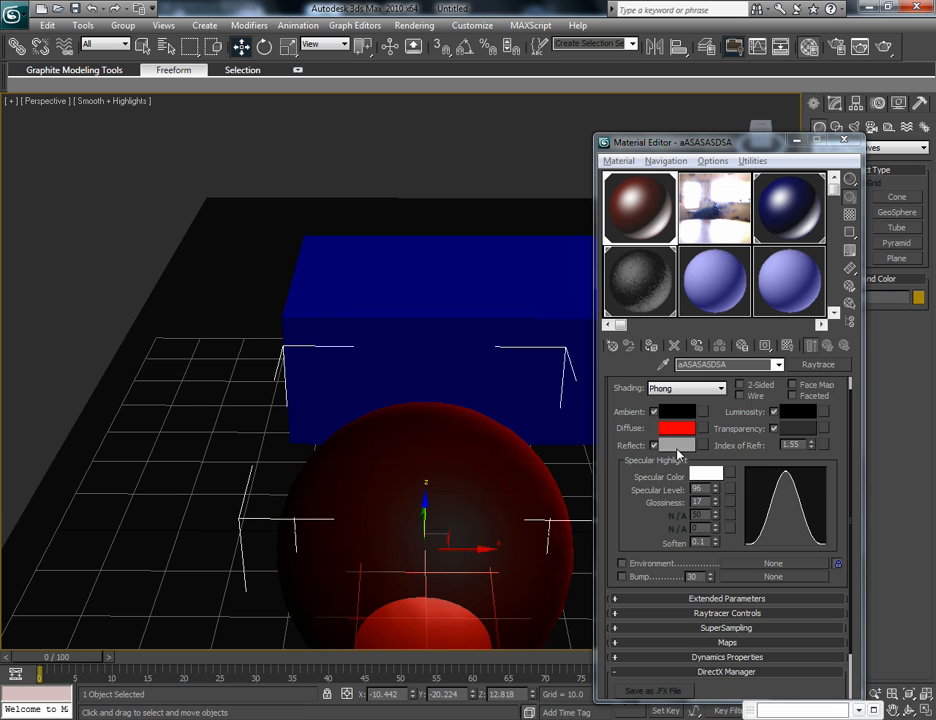
# - Finish material work and close the Material Editor
pyautogui.click(676, 444)
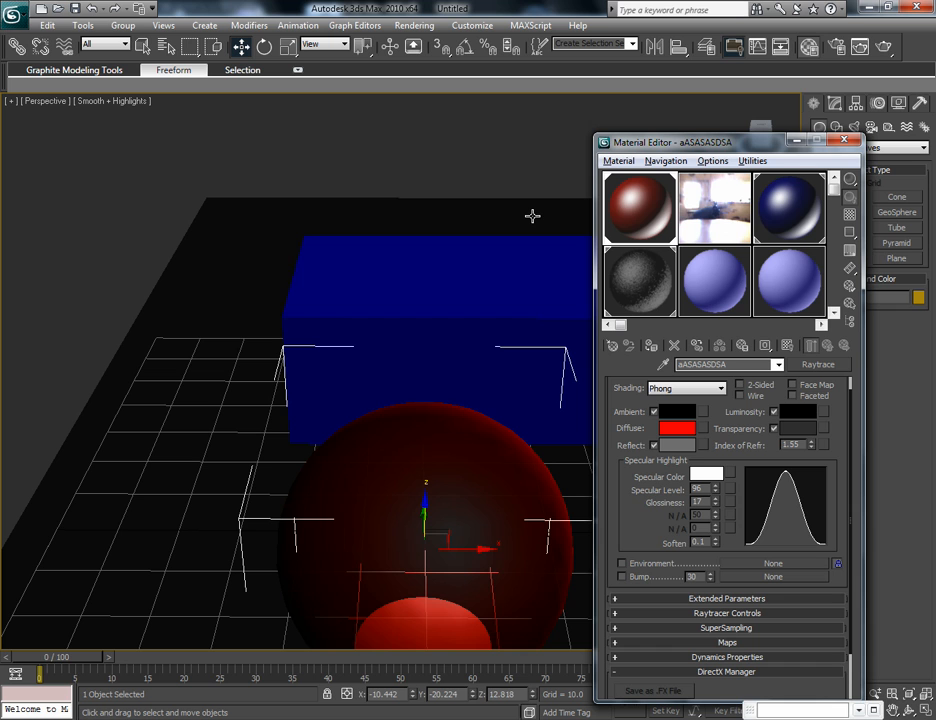
pyautogui.moveTo(532, 216)
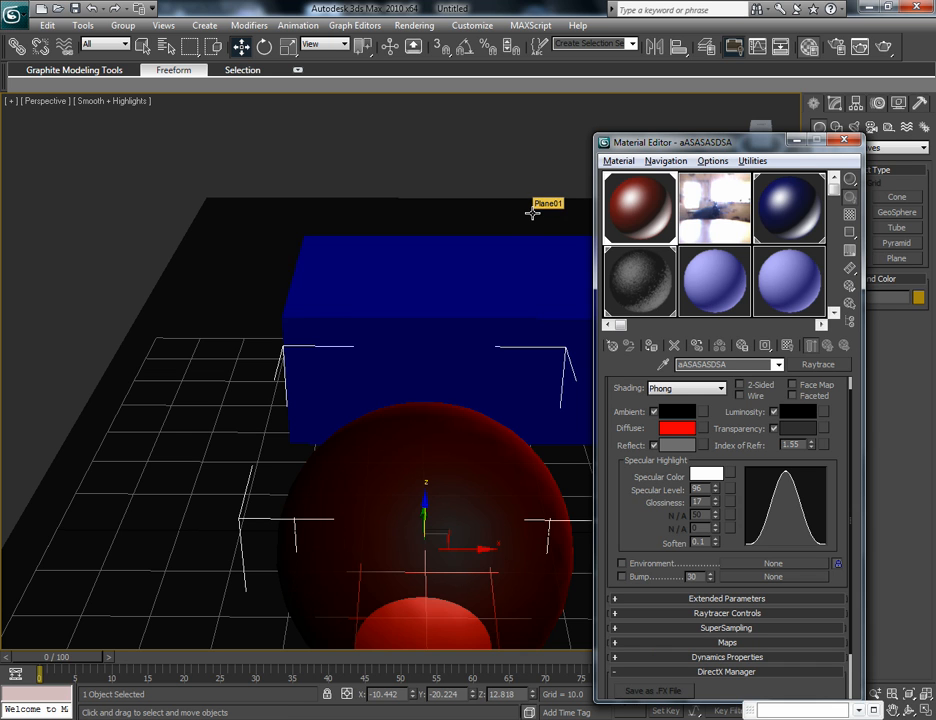
pyautogui.moveTo(844, 140)
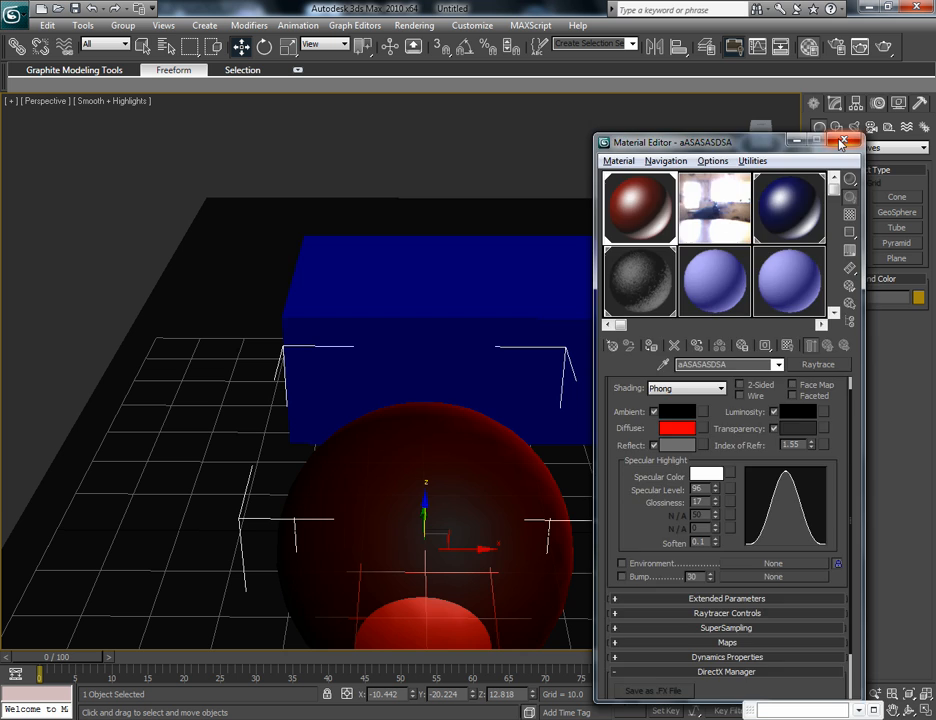
pyautogui.click(844, 142)
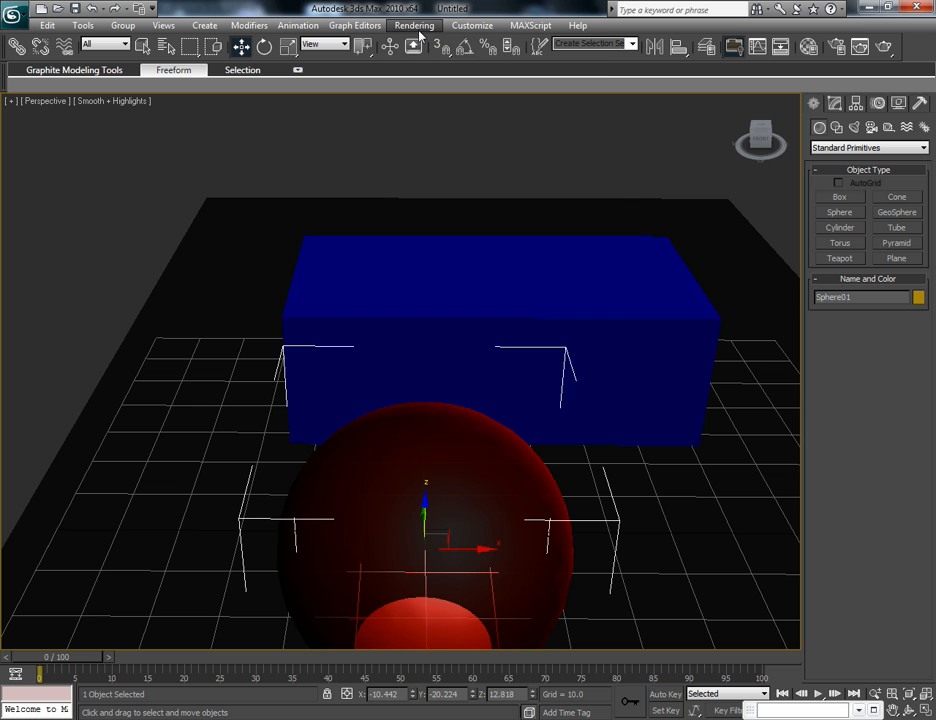
# - Load kitchen.hdr (Radiance HDR) as the environment map, accepting the HDRI load settings
pyautogui.click(414, 24)
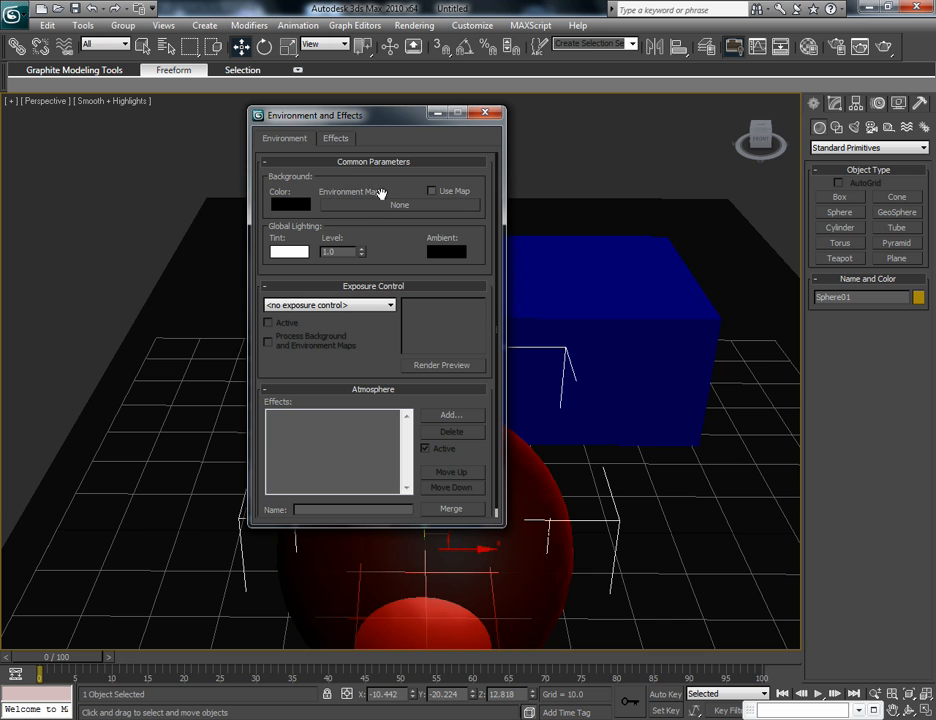
pyautogui.click(400, 204)
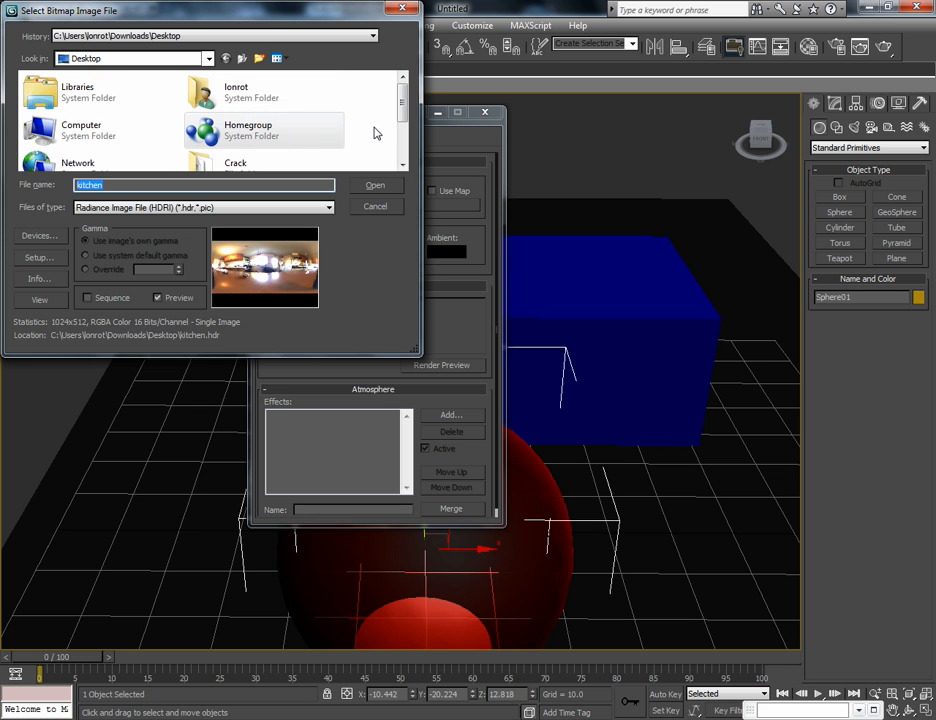
pyautogui.scroll(-3)
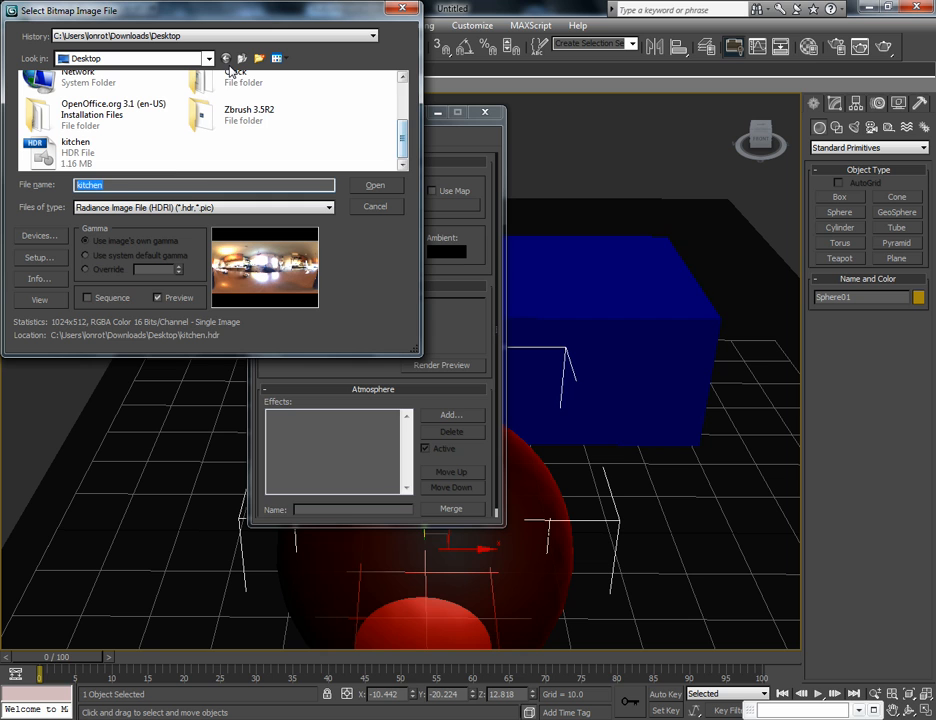
pyautogui.click(100, 152)
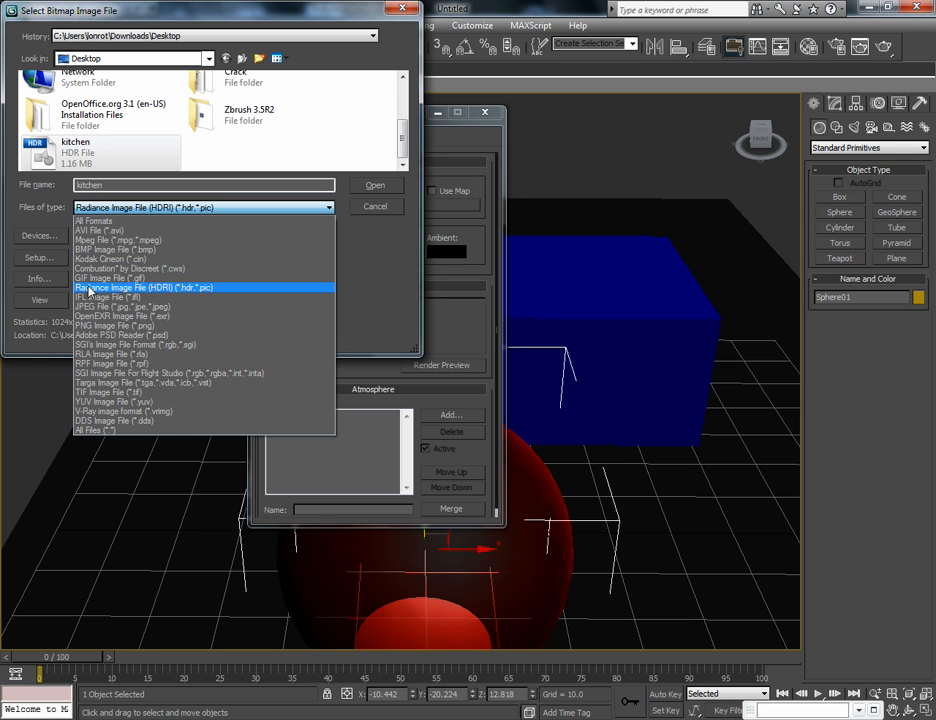
pyautogui.moveTo(170, 292)
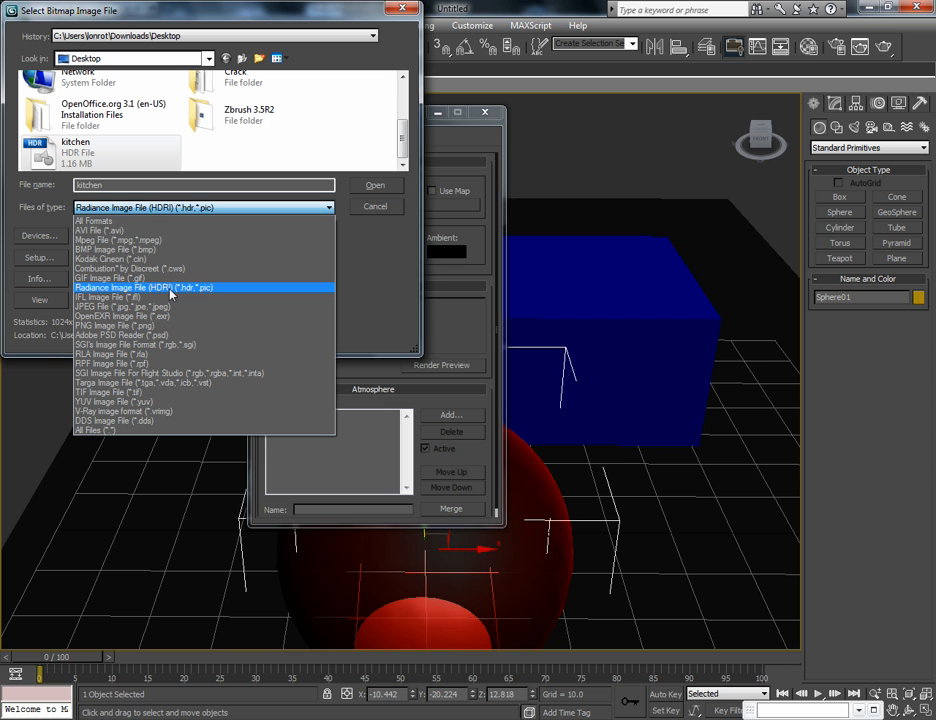
pyautogui.click(144, 288)
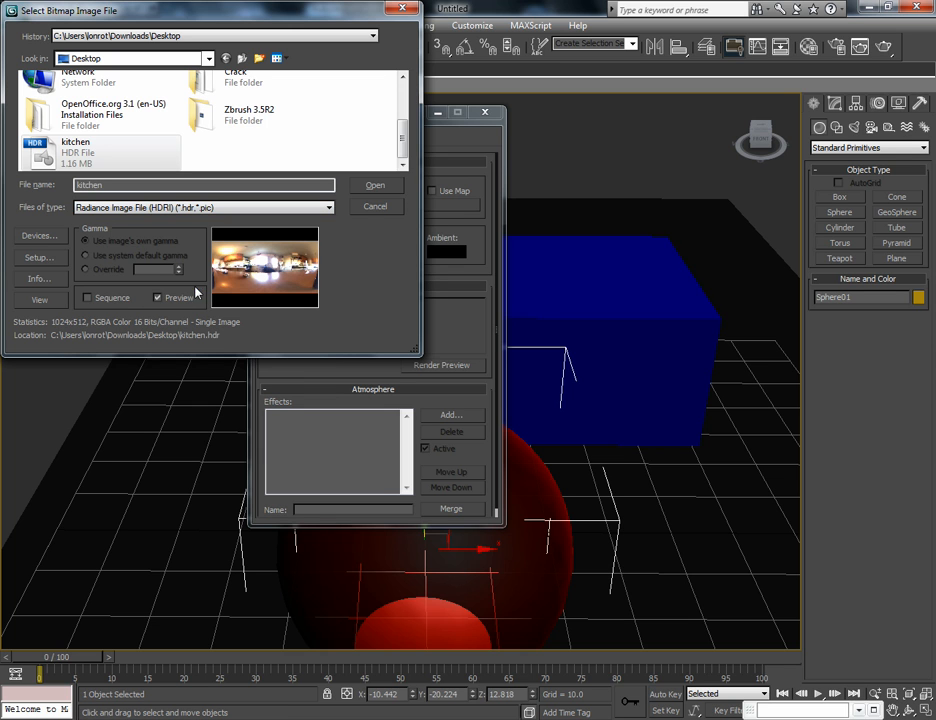
pyautogui.click(96, 150)
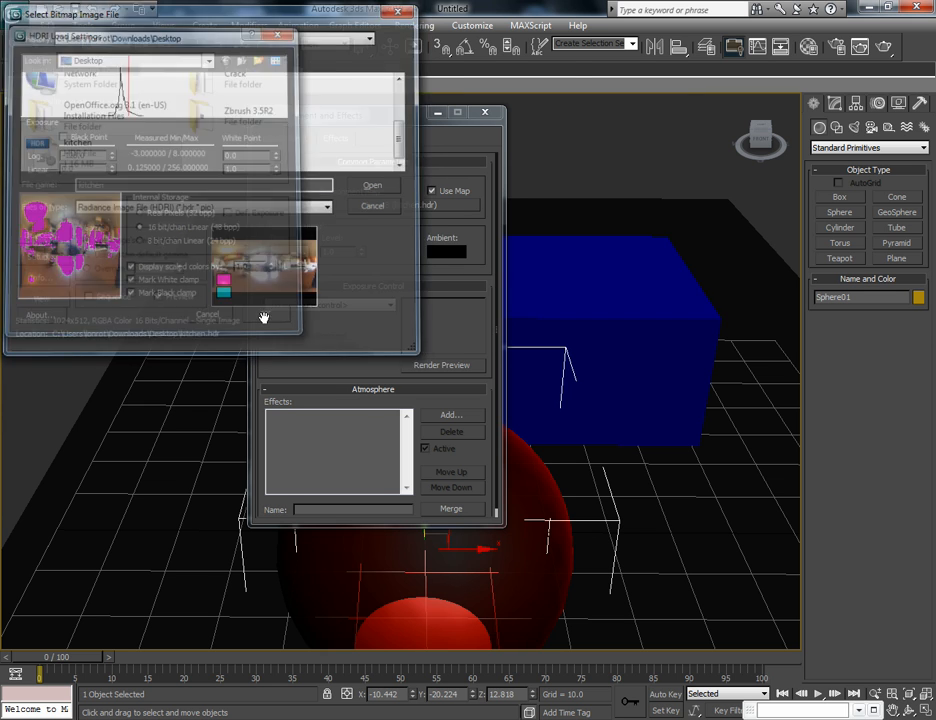
pyautogui.click(372, 184)
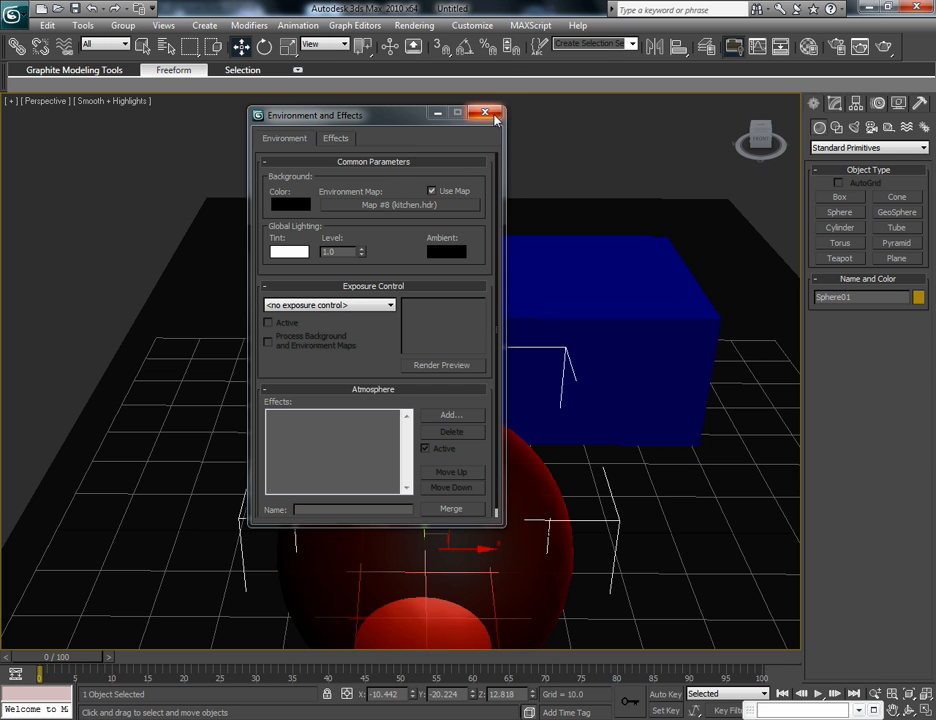
# - Close Environment and Effects and place a standard Skylight in the viewport
pyautogui.click(488, 112)
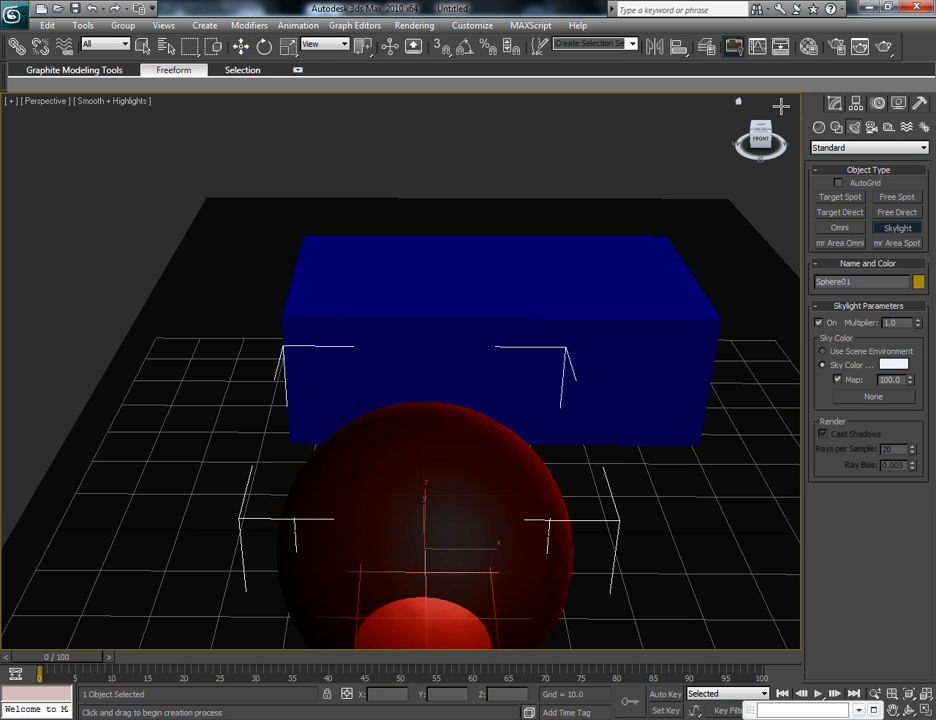
pyautogui.moveTo(646, 310)
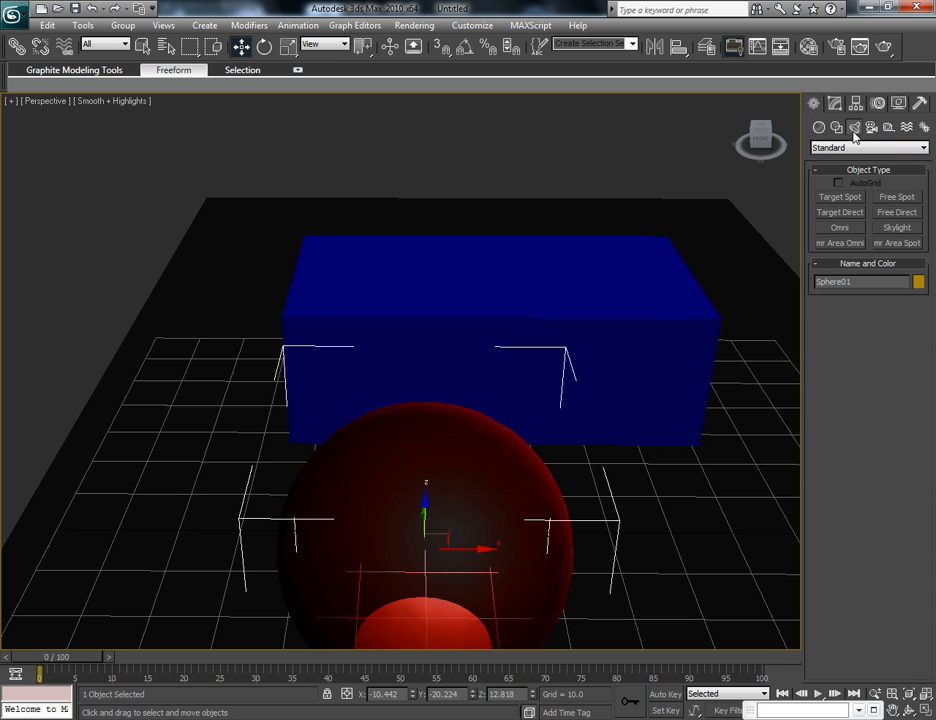
pyautogui.click(896, 228)
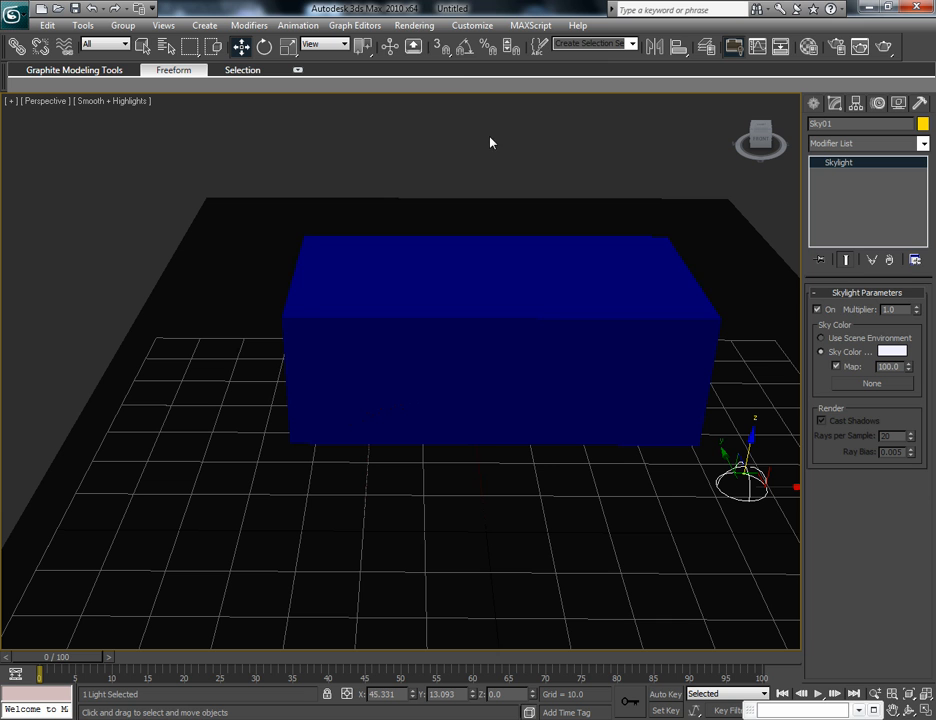
# - Assign the kitchen.hdr environment map to the Skylight's Map slot as an instance
pyautogui.click(412, 24)
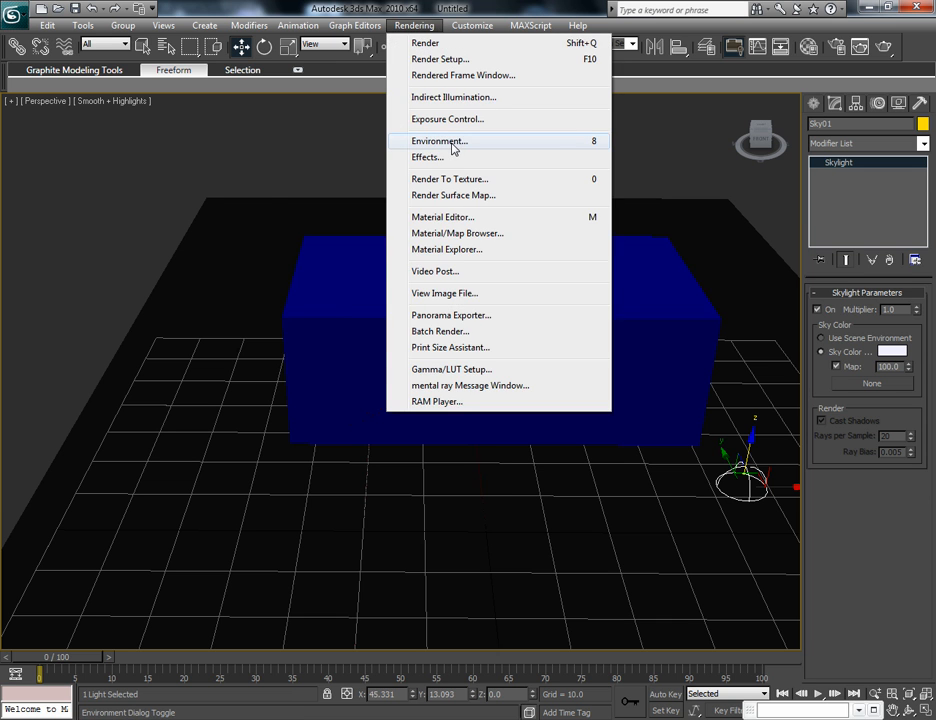
pyautogui.click(438, 140)
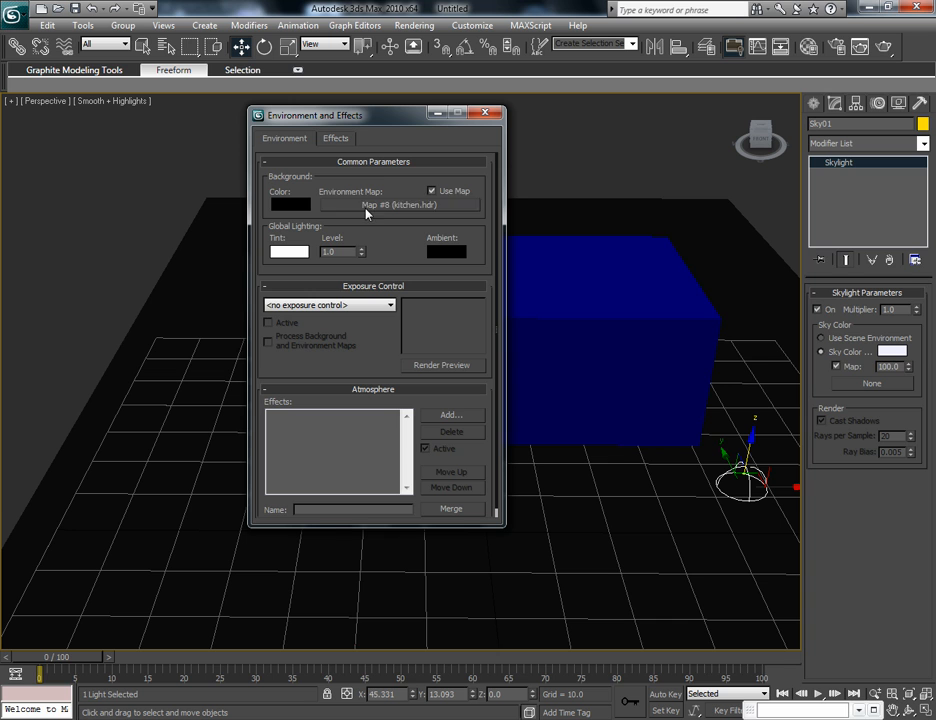
pyautogui.moveTo(856, 330)
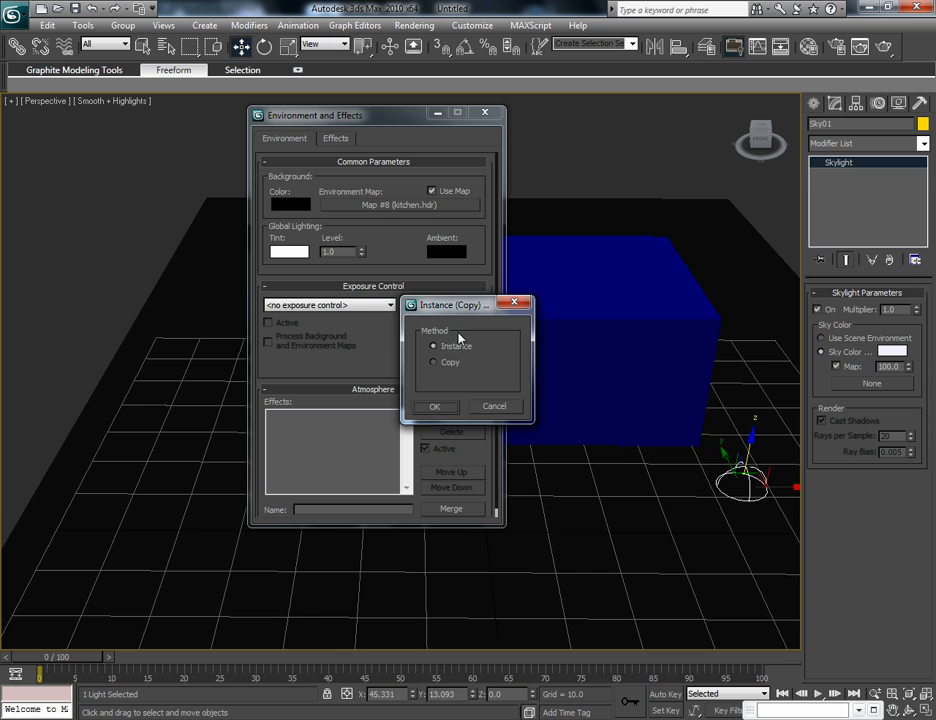
pyautogui.click(434, 406)
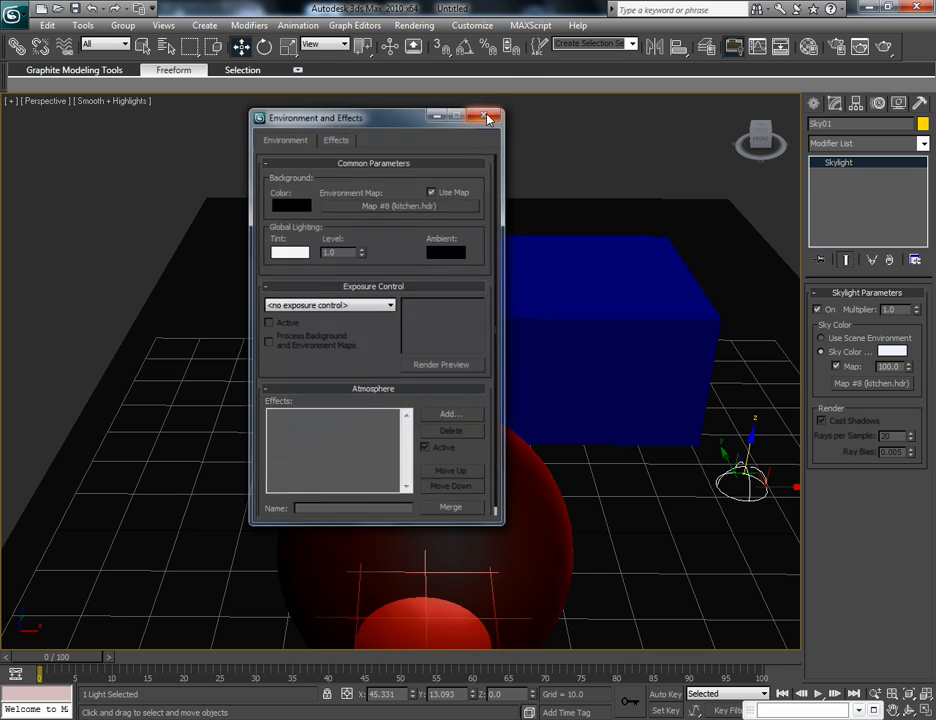
pyautogui.click(490, 116)
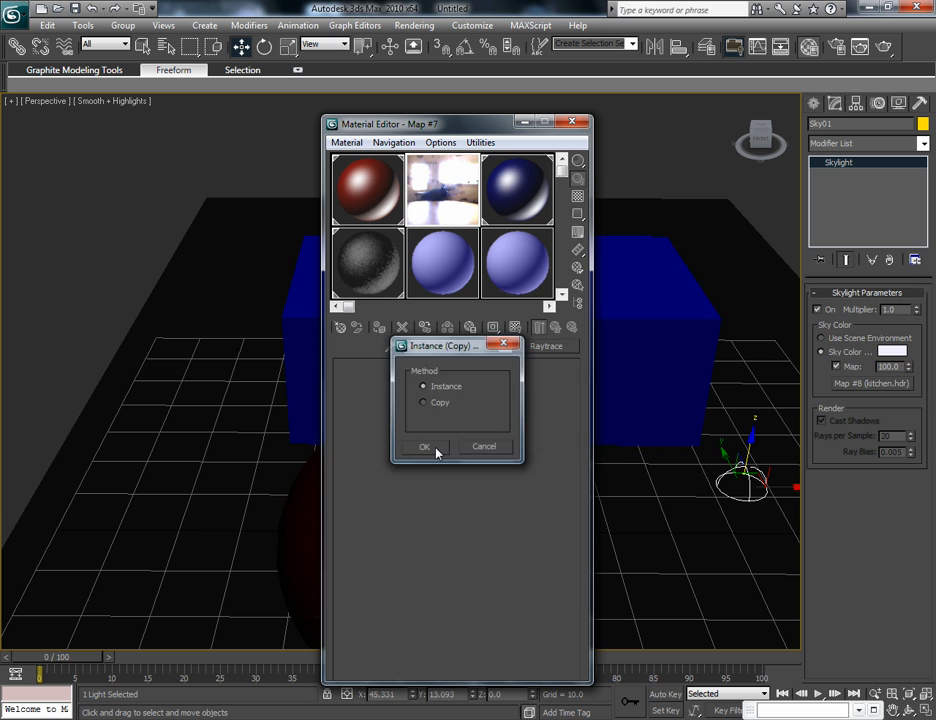
# - Instance the kitchen.hdr map into a material slot and set its mapping to Spherical Environment
pyautogui.click(424, 446)
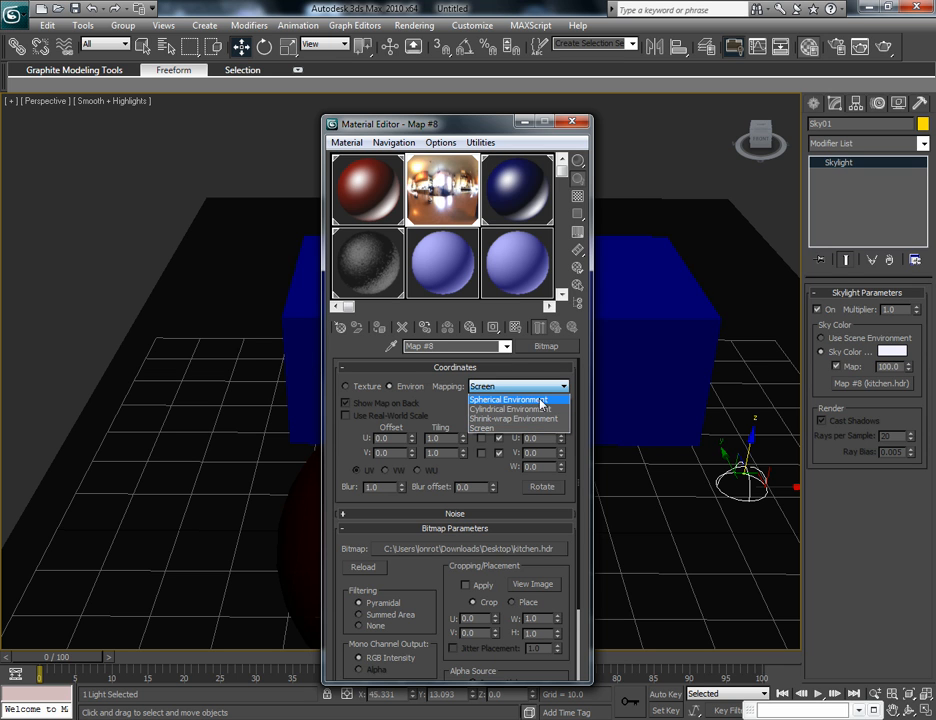
pyautogui.click(510, 400)
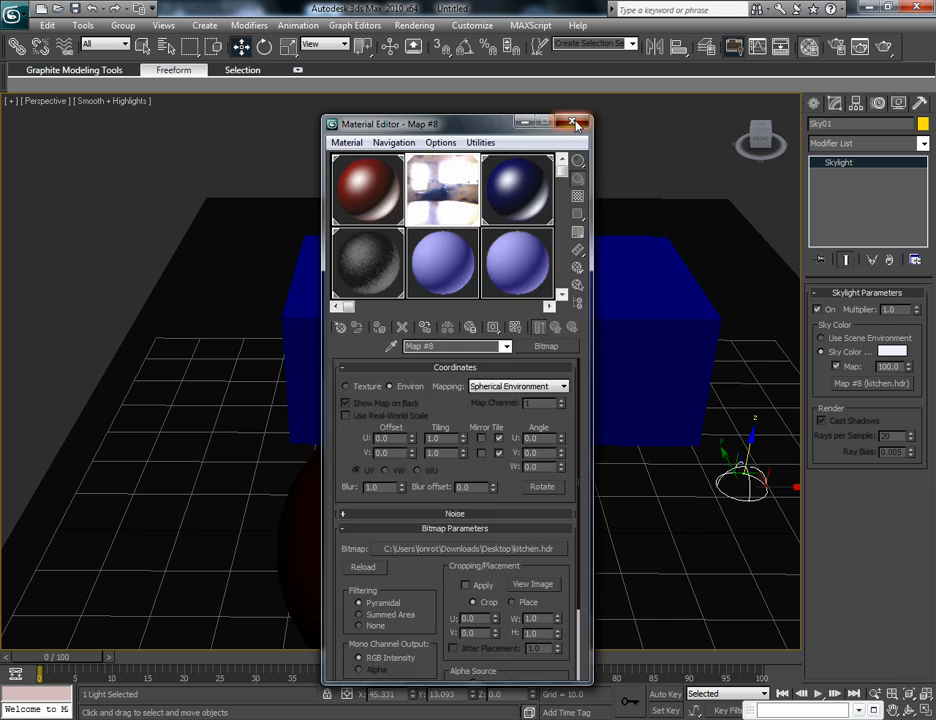
pyautogui.click(576, 124)
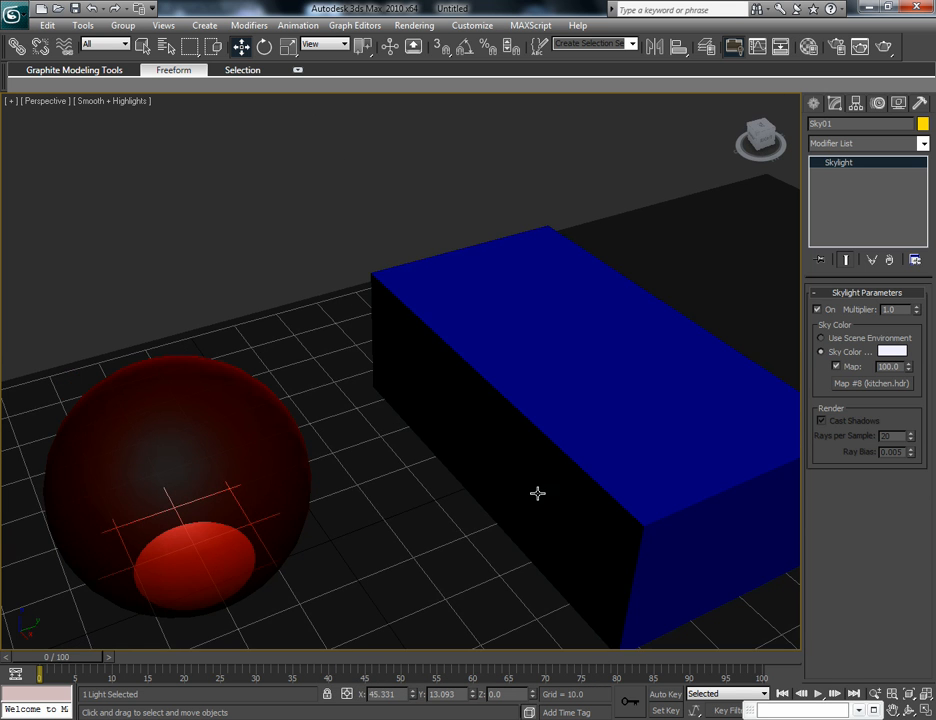